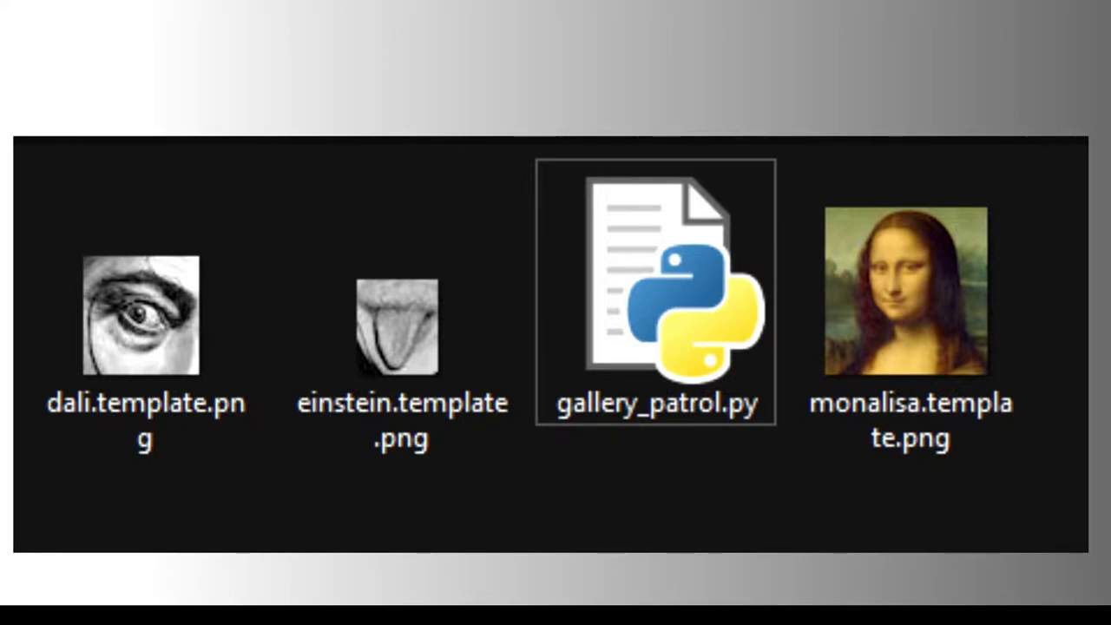
- Open gallery_patrol.py from File Explorer for editing
{"action": "double_click", "coordinate": [656, 292]}
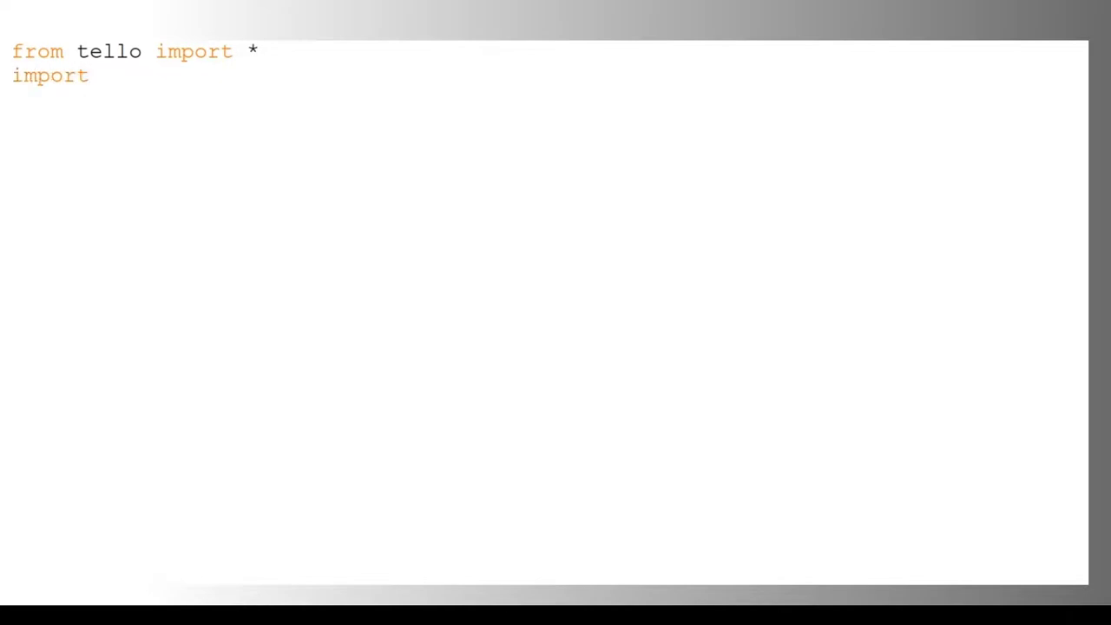
- Import time and cv2, and define artworks = ["einstein.template.png", "monalisa.template.png", "dali.template.png"]
{"action": "type", "text": "time"}
{"action": "type", "text": "import cv2"}
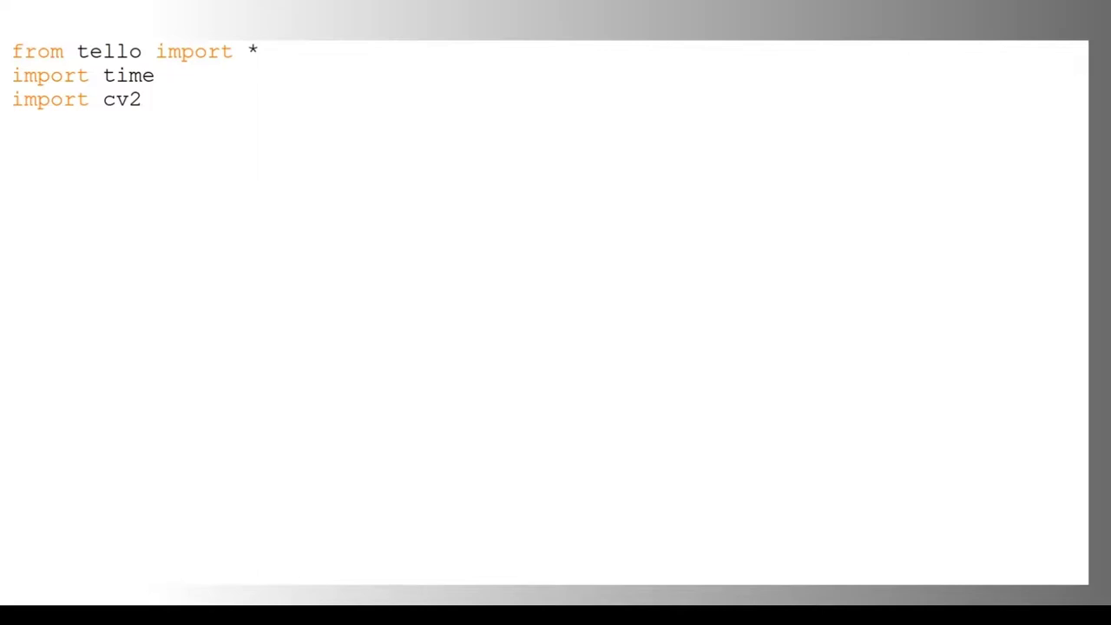
{"action": "type", "text": "ar"}
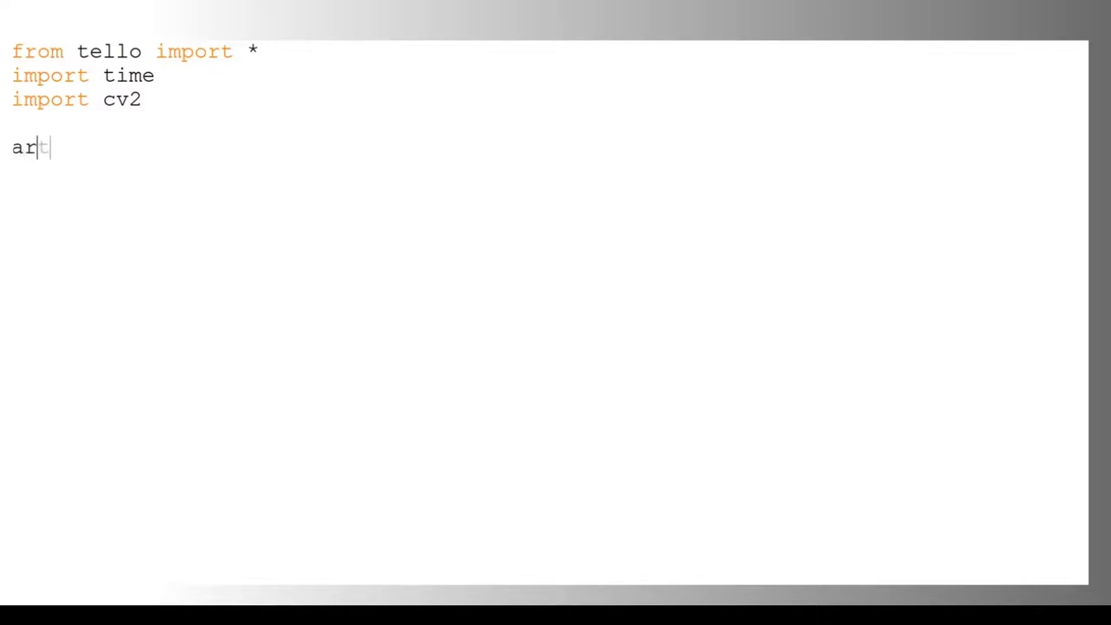
{"action": "type", "text": "tworks = [\"einstein.template.png\", \"monalisa"}
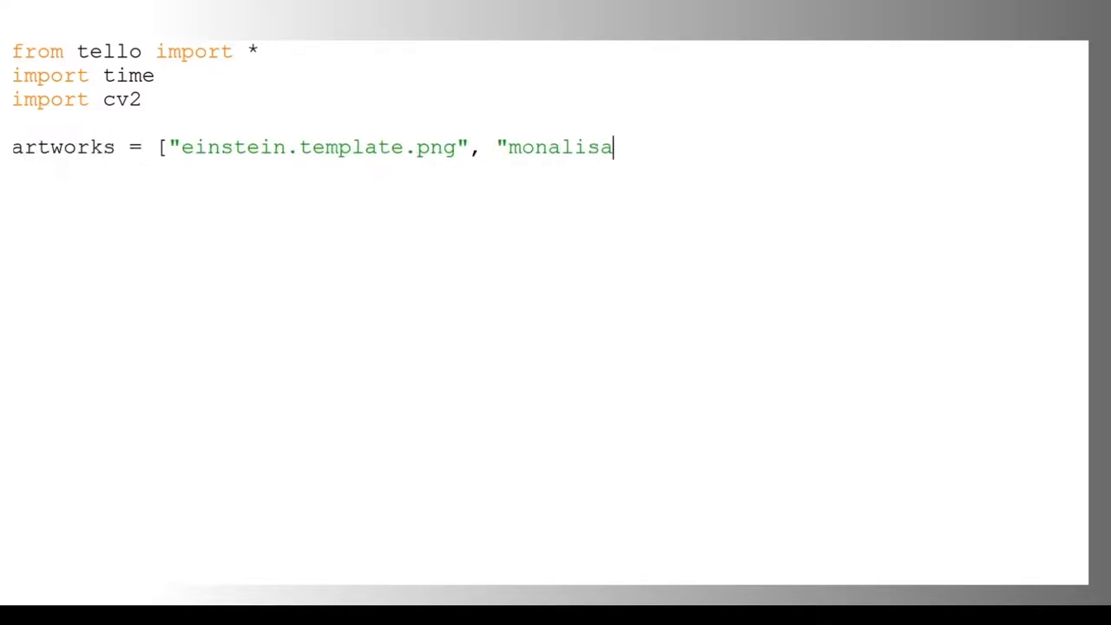
{"action": "type", "text": ".template.png\", \"dali.template."}
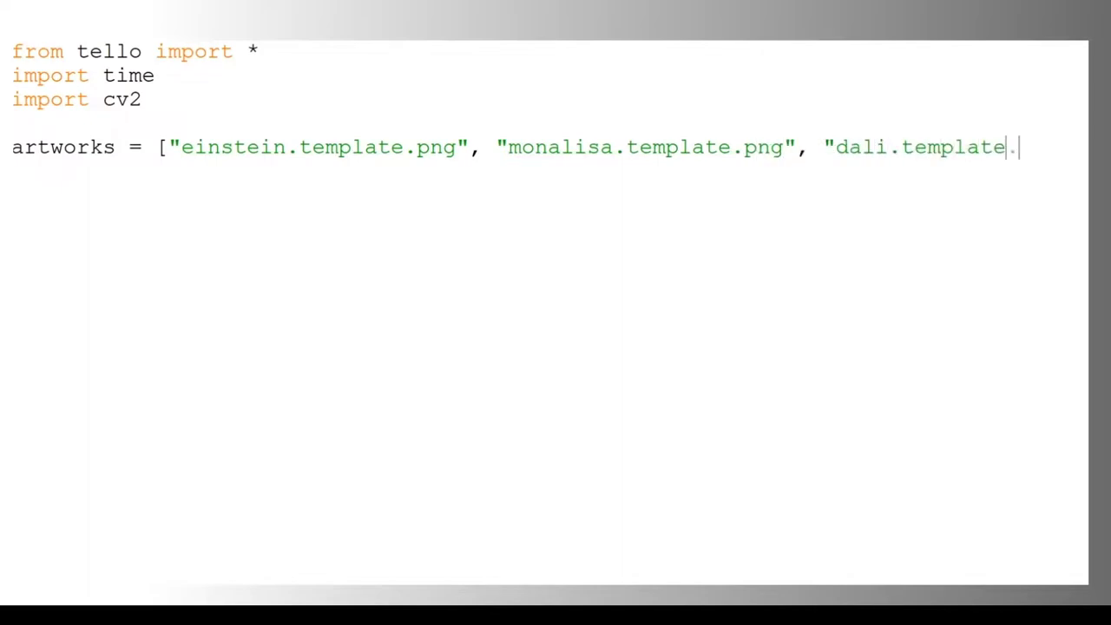
{"action": "type", "text": ".png\"]"}
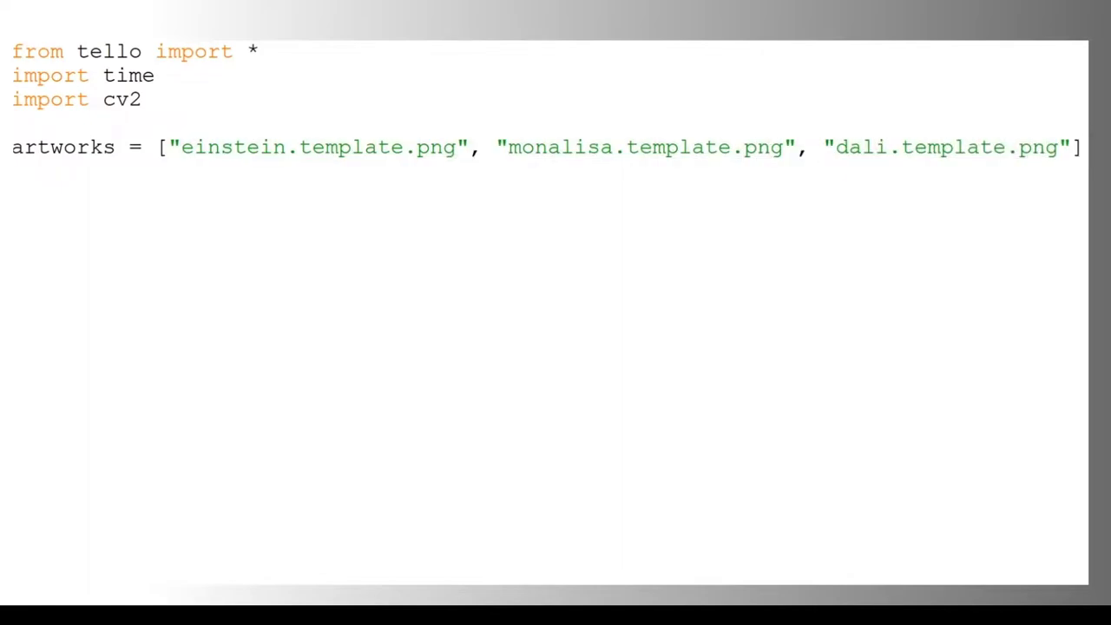
{"action": "type", "text": "start"}
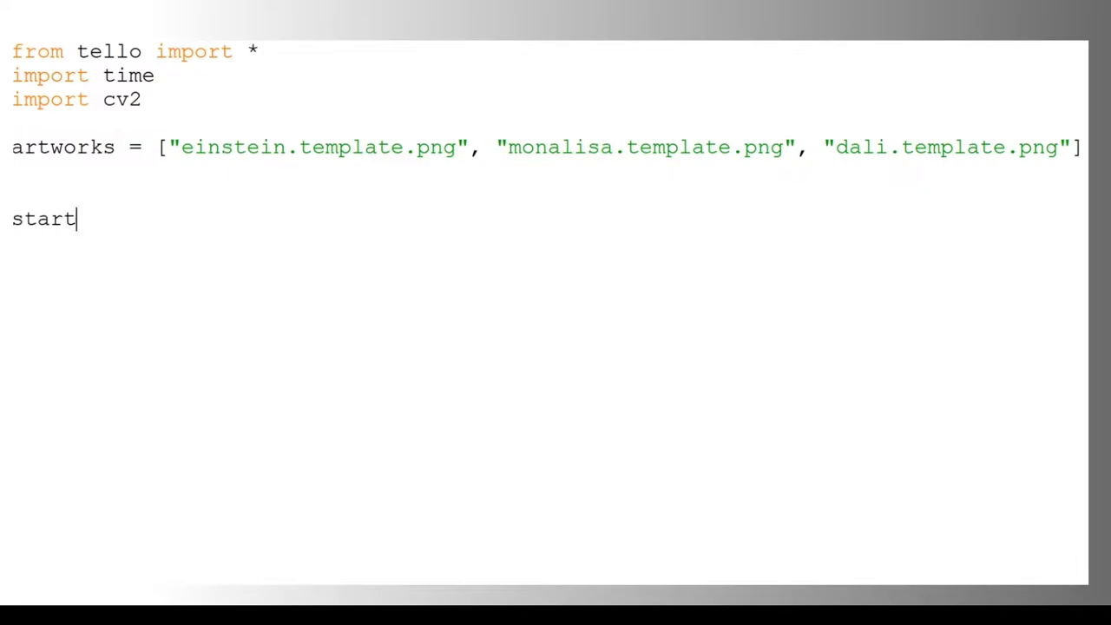
- Add start(), start_video(), takeoff(), up(100) and a loop calling check_template(art) for each artwork
{"action": "type", "text": "()"}
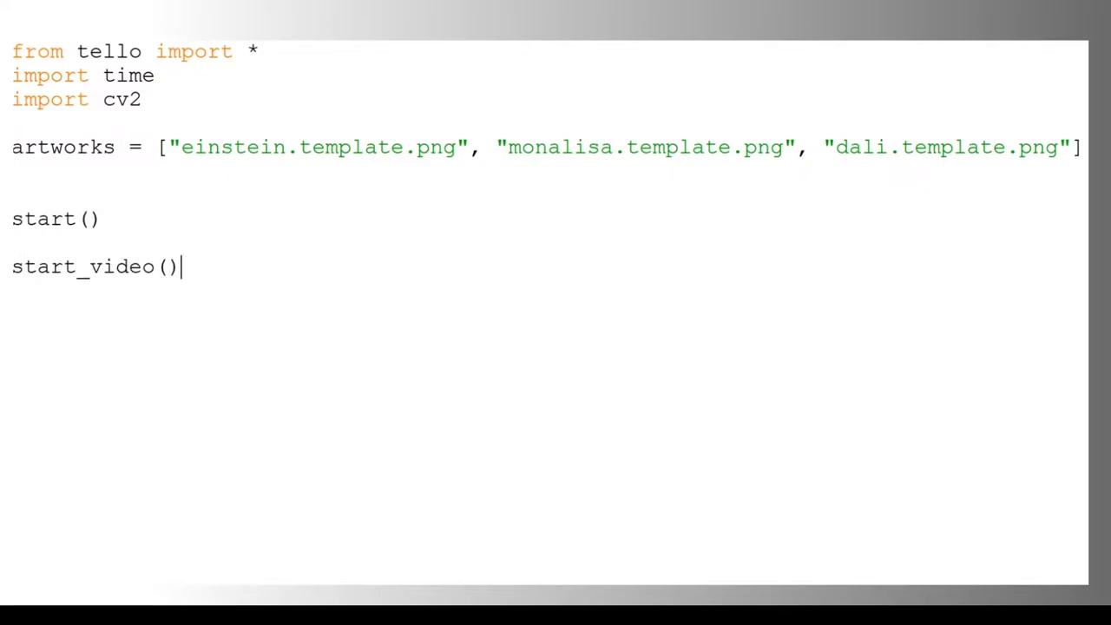
{"action": "type", "text": "takeoff()"}
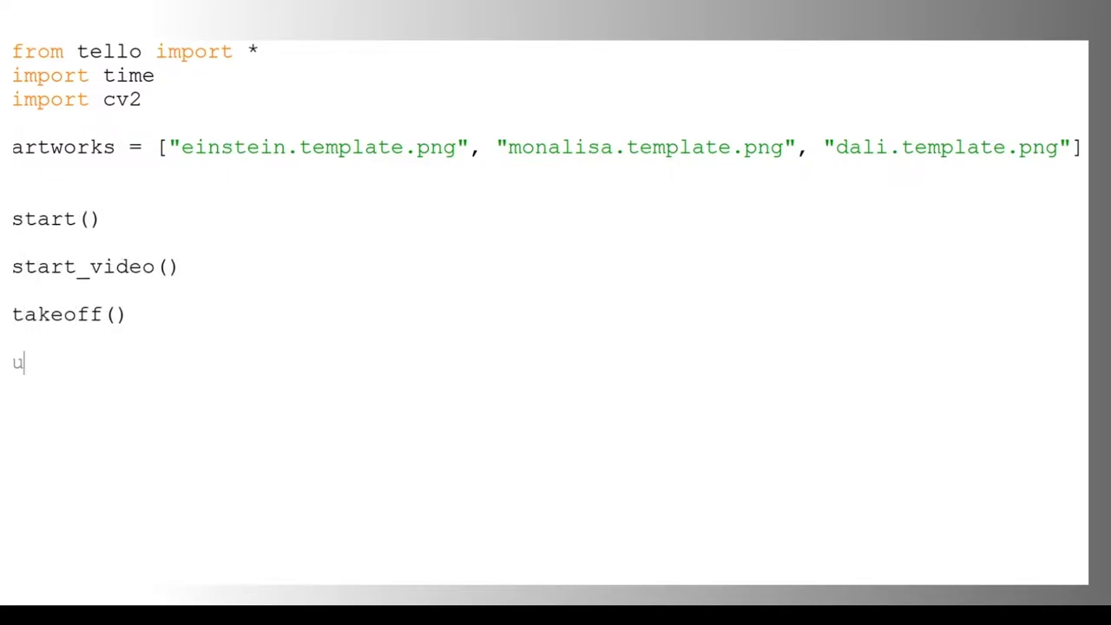
{"action": "type", "text": "p(100)"}
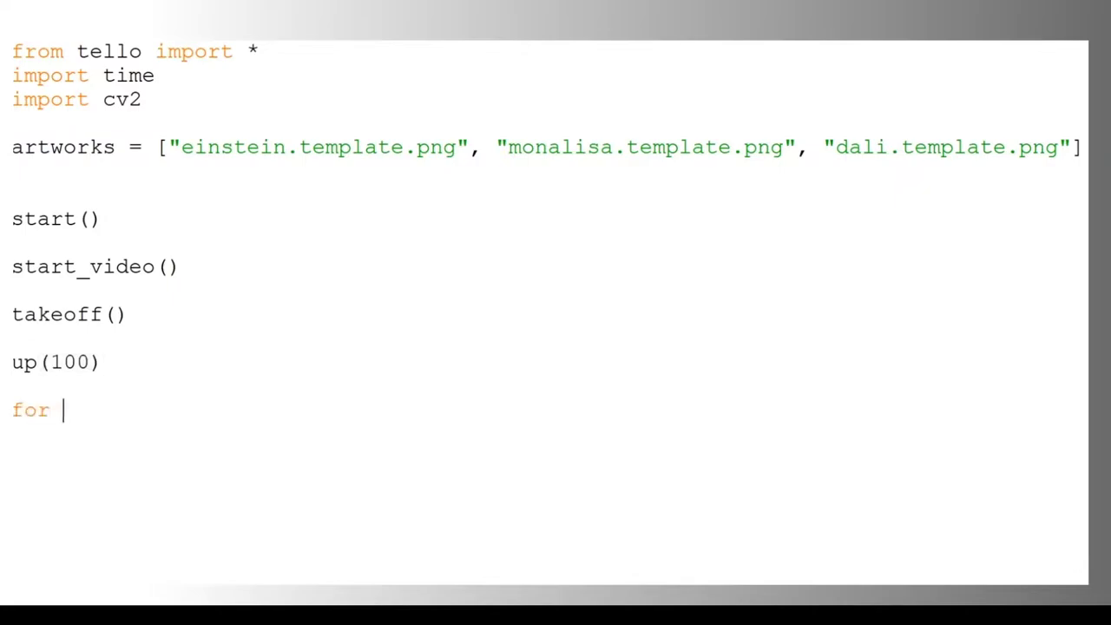
{"action": "type", "text": "art in artworks:"}
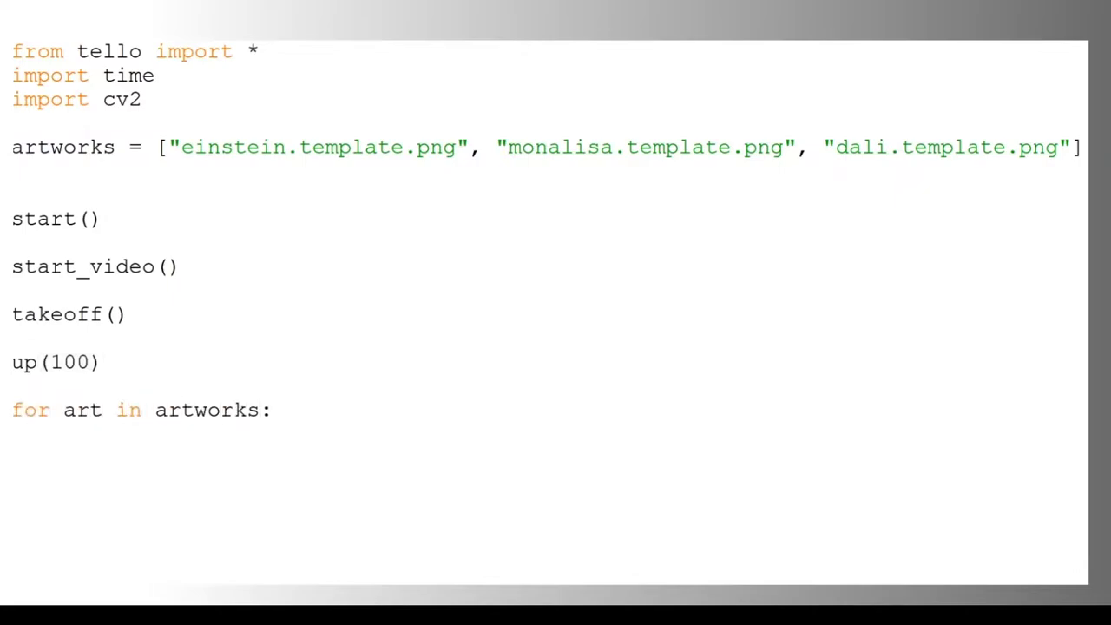
{"action": "type", "text": "result = chec"}
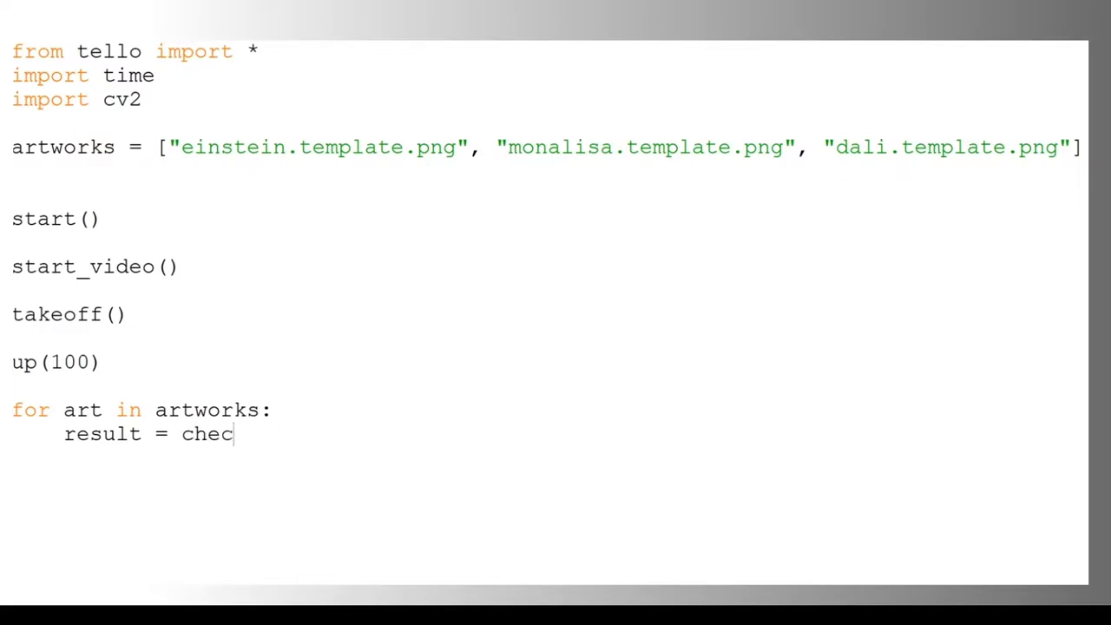
{"action": "type", "text": "k_template(art)"}
{"action": "type", "text": "print(a"}
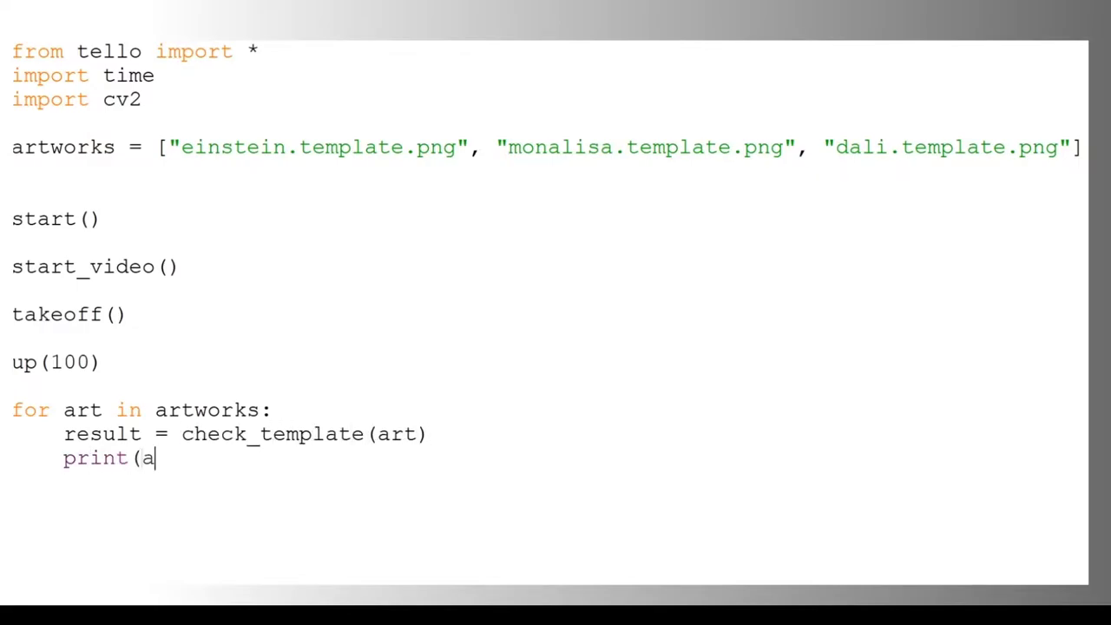
- Print whether each artwork is still in the gallery, report stolen ones, move right(100), then land()
{"action": "type", "text": "rt + \" is still in"}
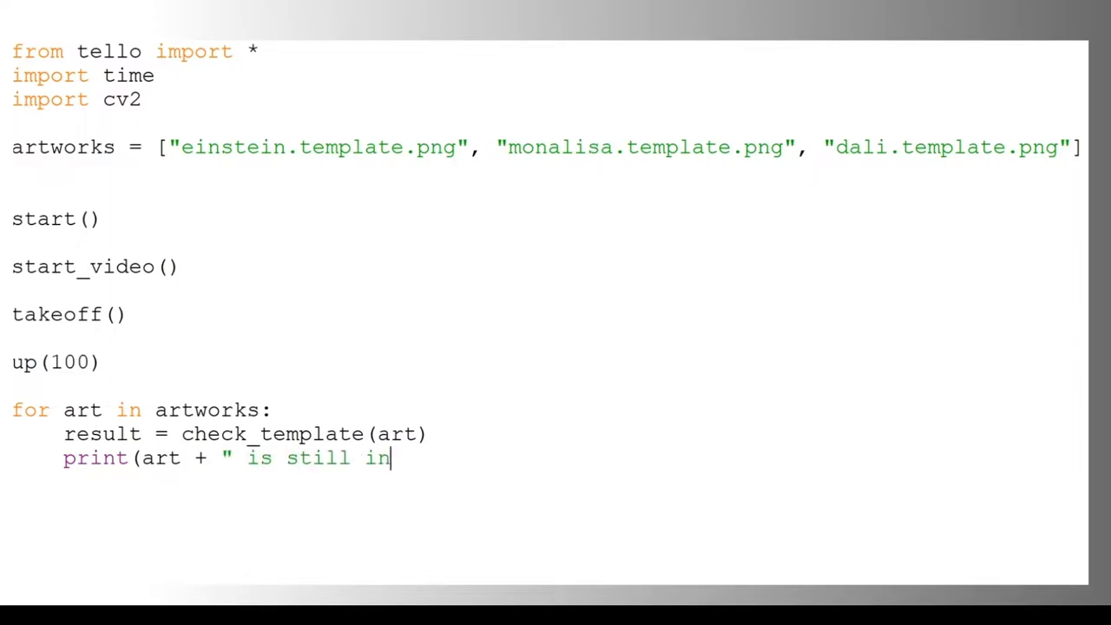
{"action": "type", "text": "the gallery? \" + str(result))"}
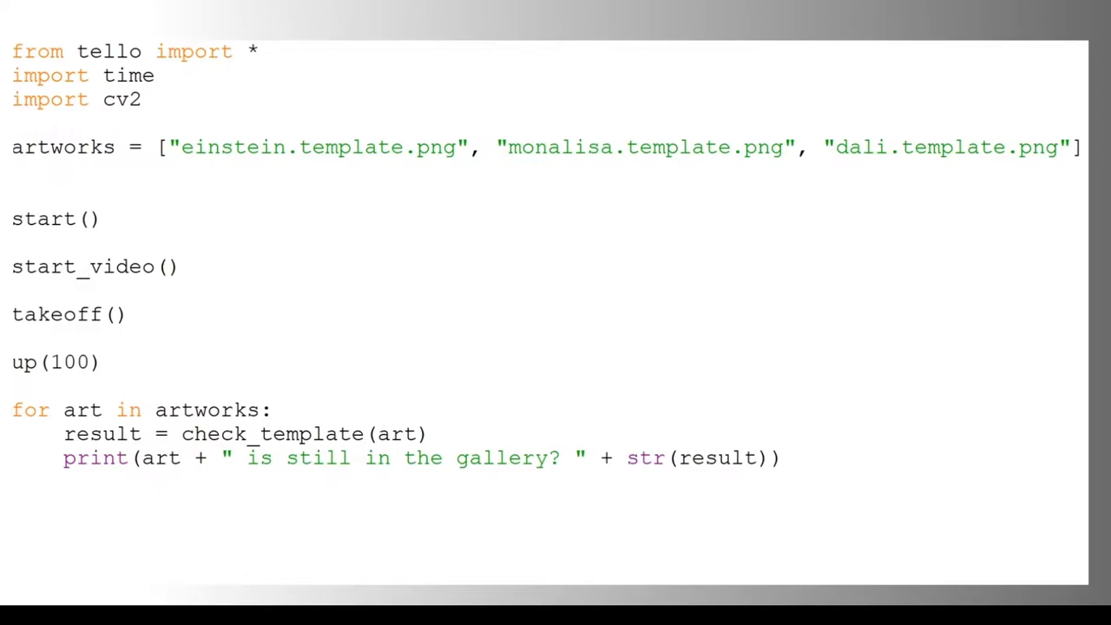
{"action": "type", "text": "if not result:"}
{"action": "type", "text": "print(a"}
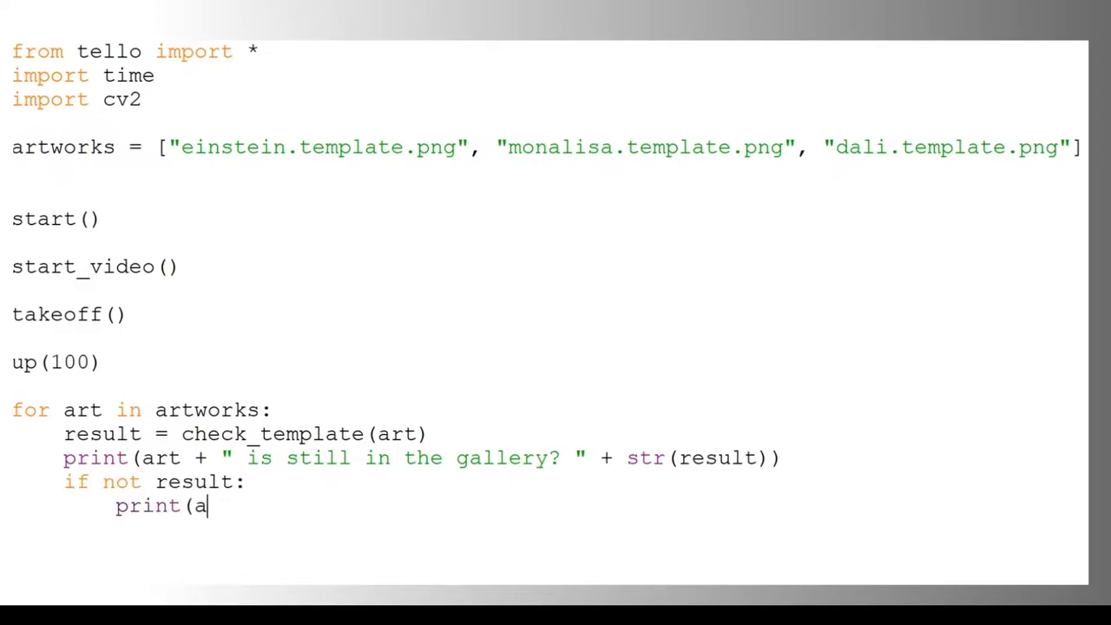
{"action": "type", "text": "rt + \" has been stolen"}
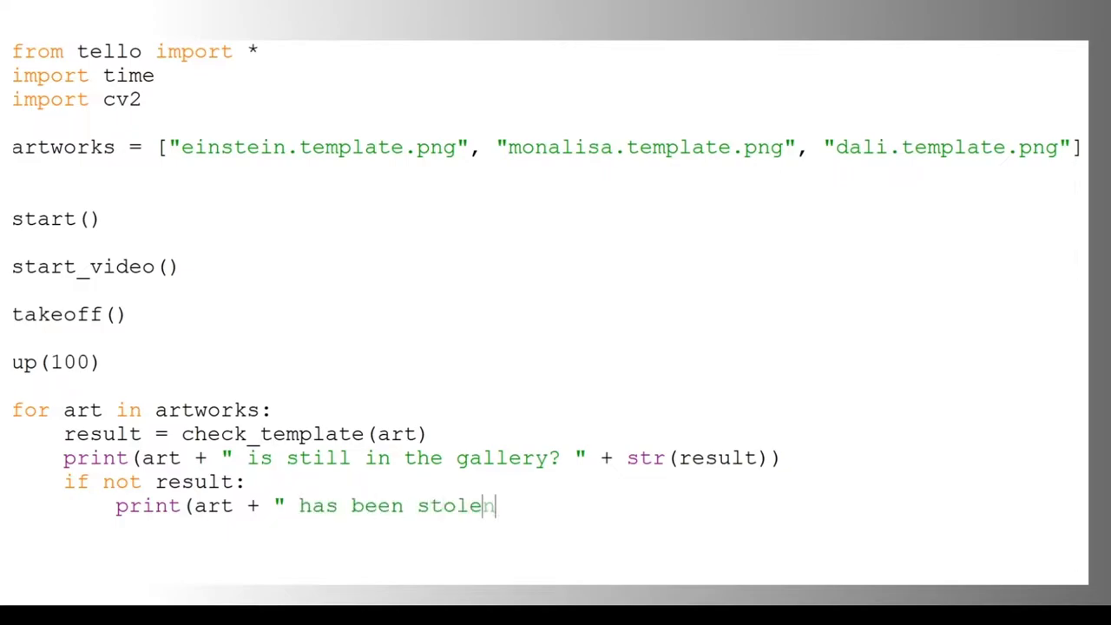
{"action": "type", "text": "!\")"}
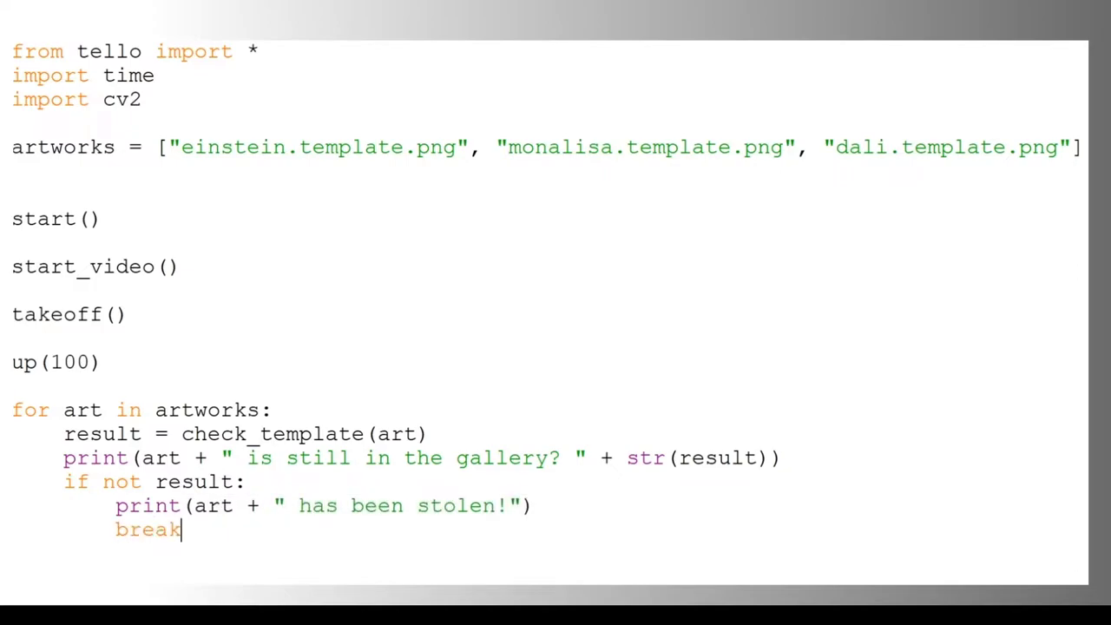
{"action": "type", "text": "rigght(100)"}
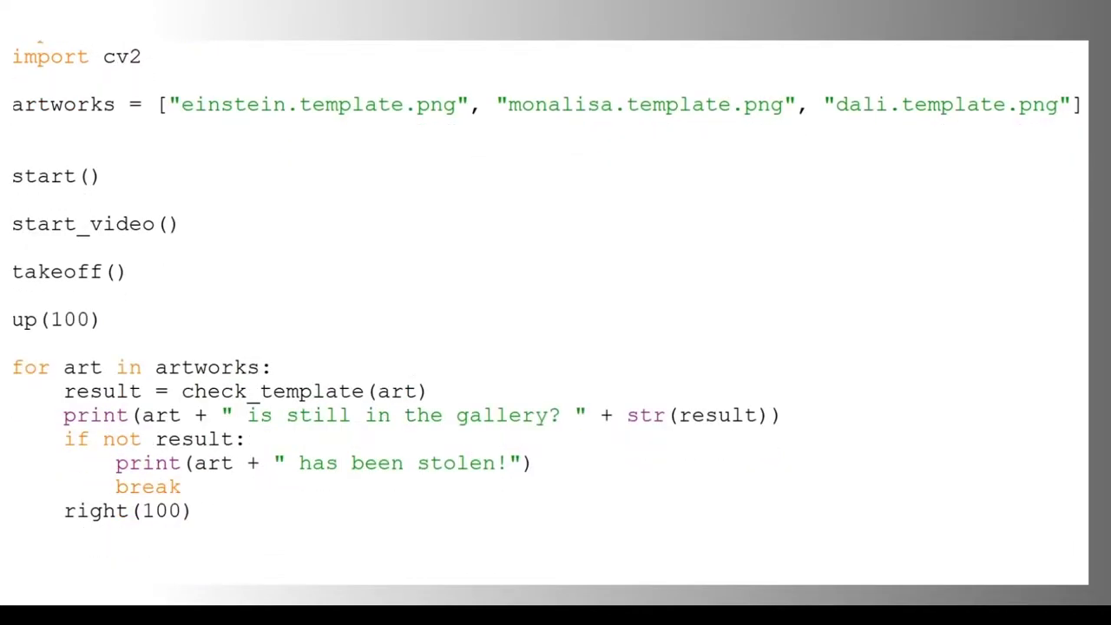
{"action": "type", "text": "land()"}
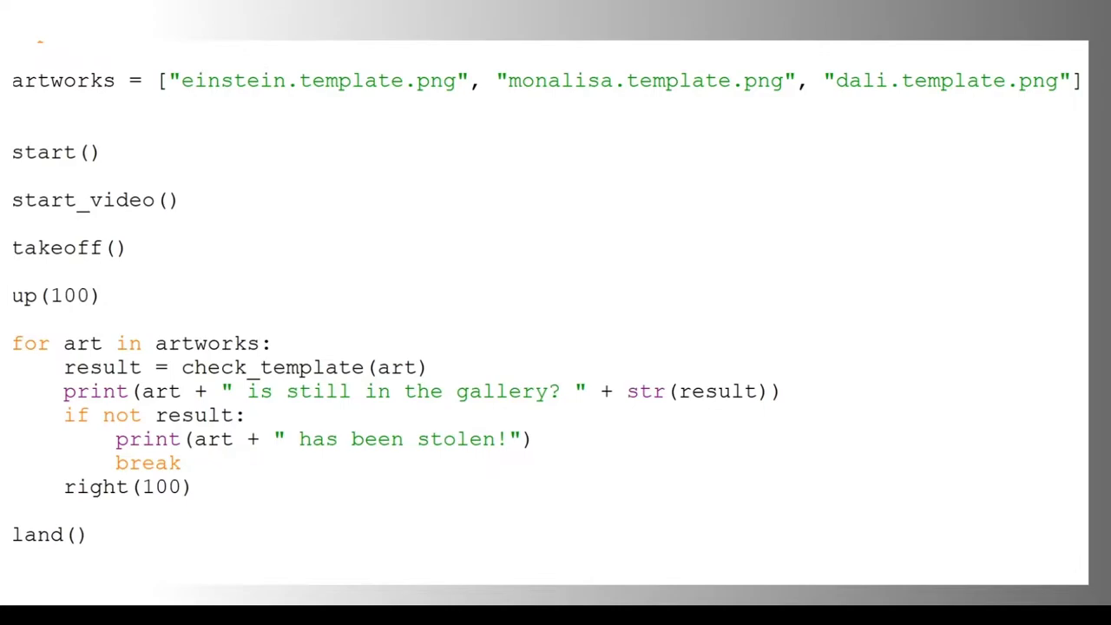
- Define check_template(file_name) loading the template with cv2.imread(file_name, 0), time.sleep(1), and a for i in range(10) loop
{"action": "type", "text": "def check"}
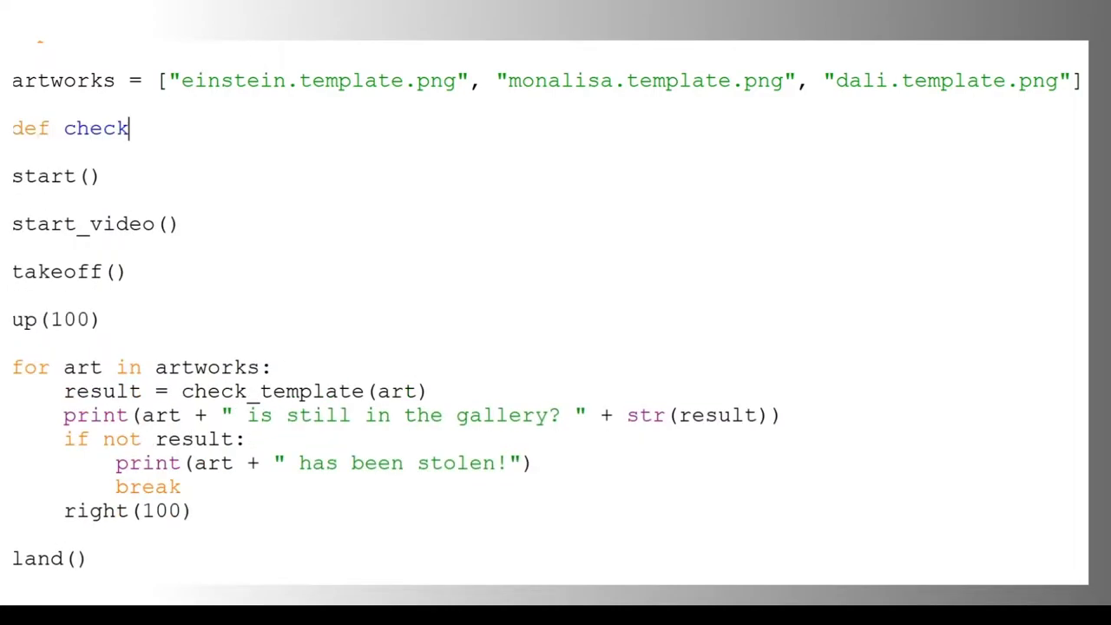
{"action": "type", "text": "_template(file_name):"}
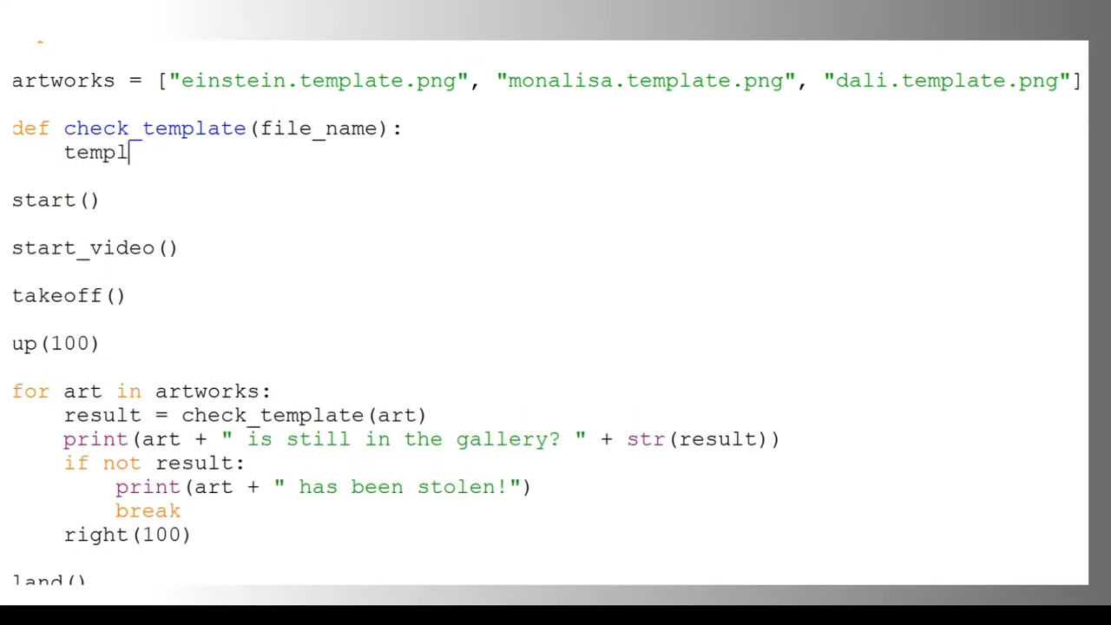
{"action": "type", "text": "ate = cv2"}
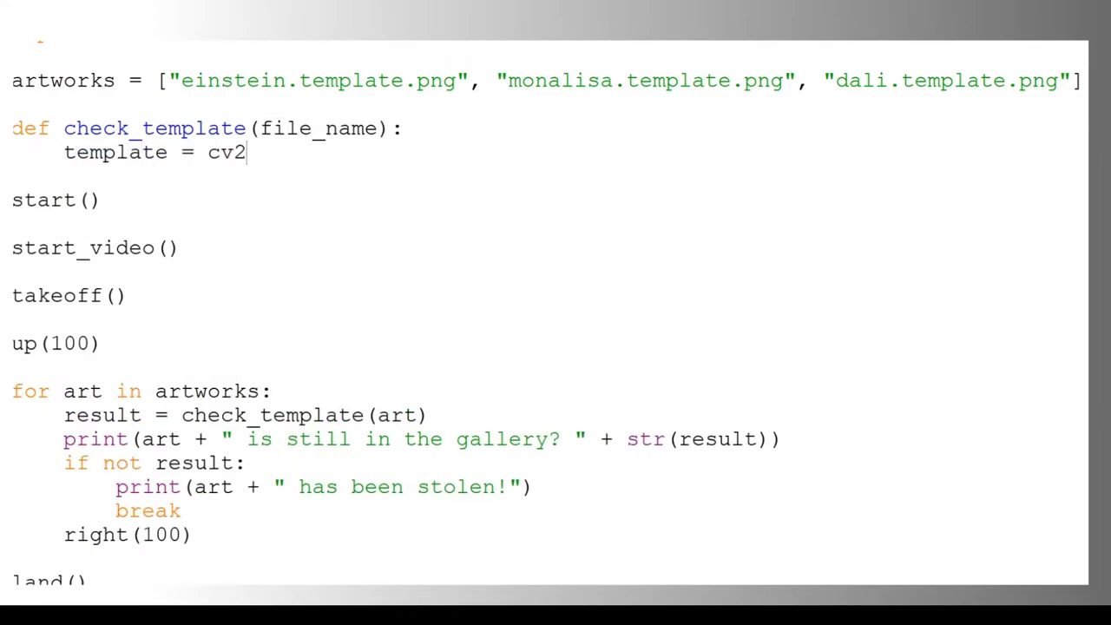
{"action": "type", "text": ".imread(file"}
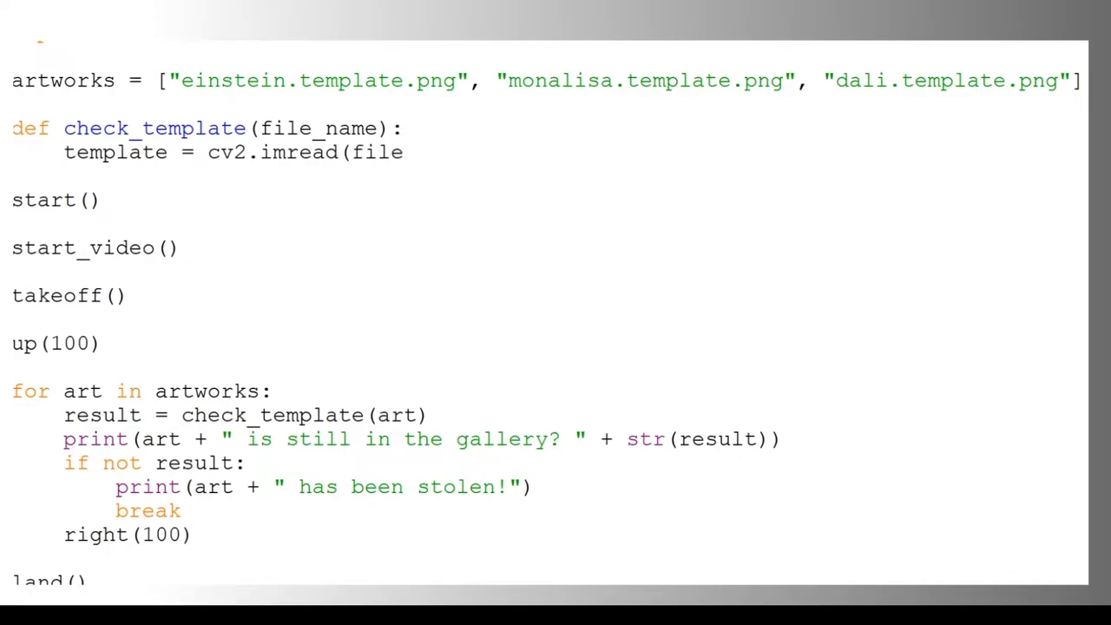
{"action": "type", "text": "_name, 0)"}
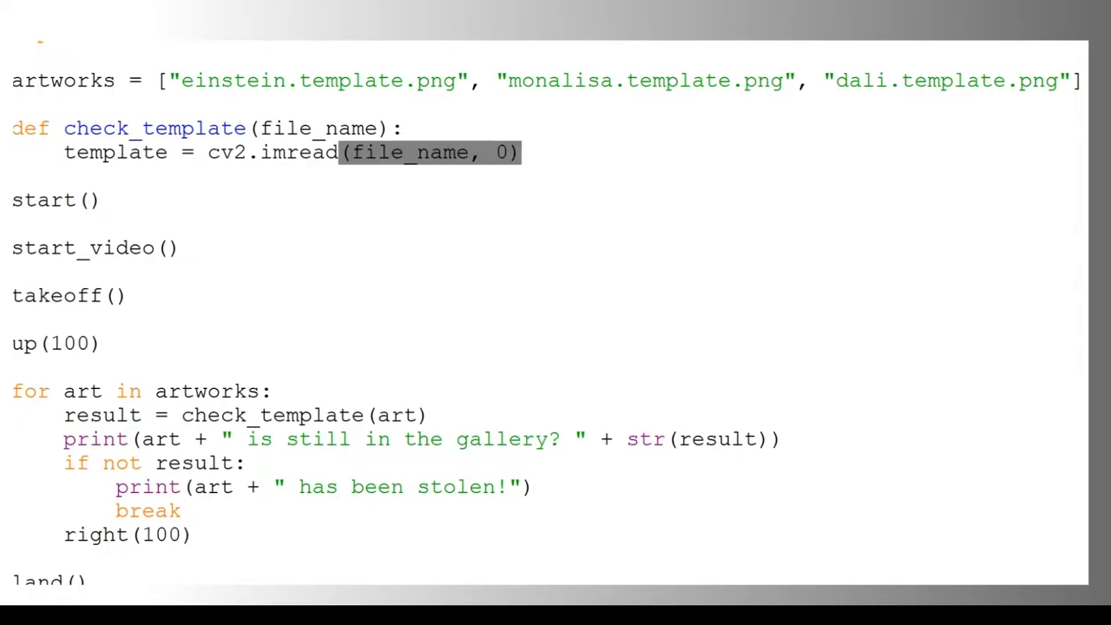
{"action": "type", "text": "time.sleep(1)"}
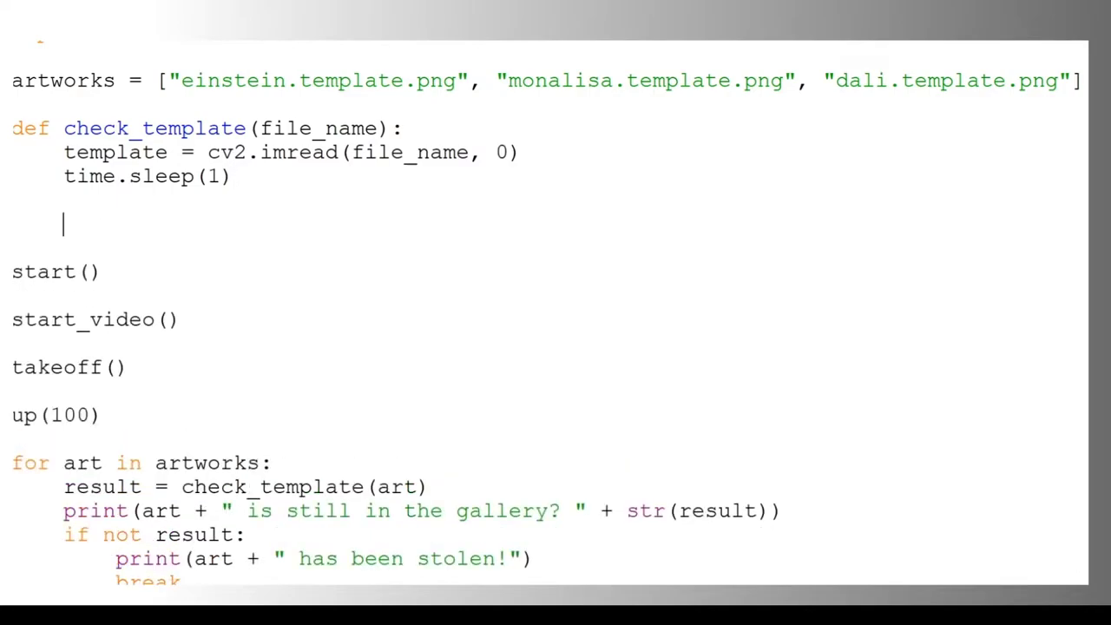
{"action": "type", "text": "for i in range(10):"}
{"action": "type", "text": "time.sleep(0.5"}
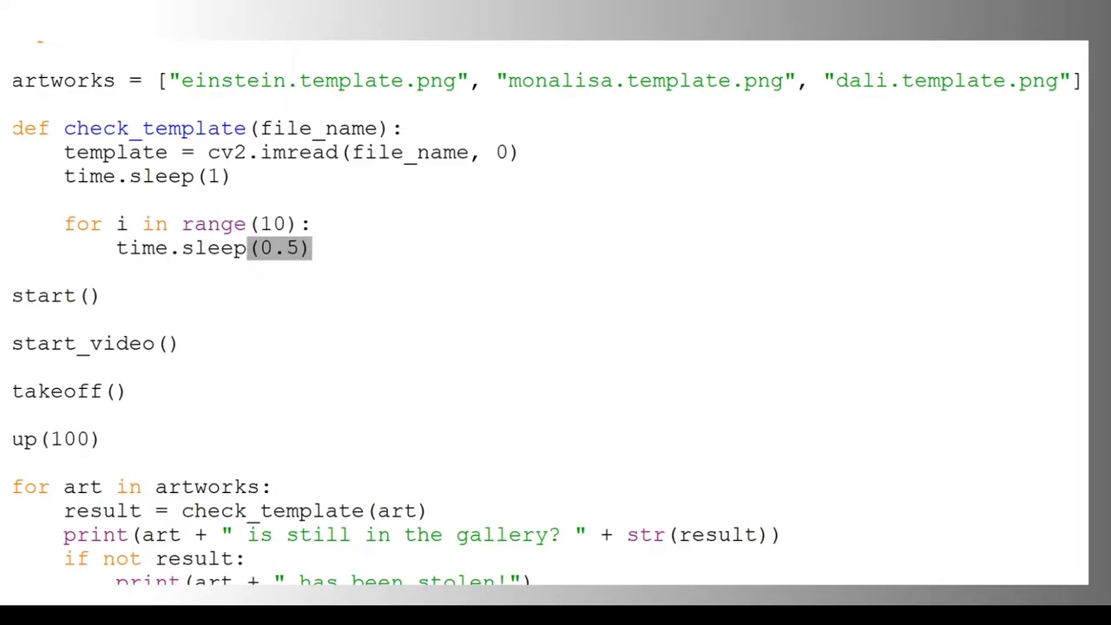
- When get_video_frame() is not None, grab the frame and convert it to grayscale with cv2.cvtColor
{"action": "type", "text": "if get_video_"}
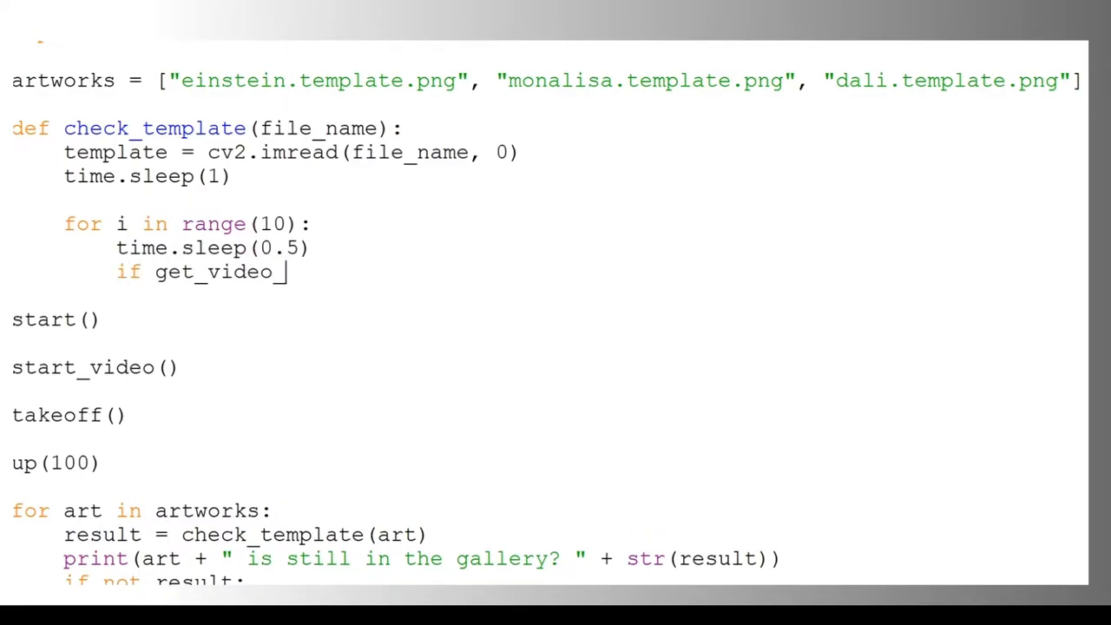
{"action": "type", "text": "frame() is not None:"}
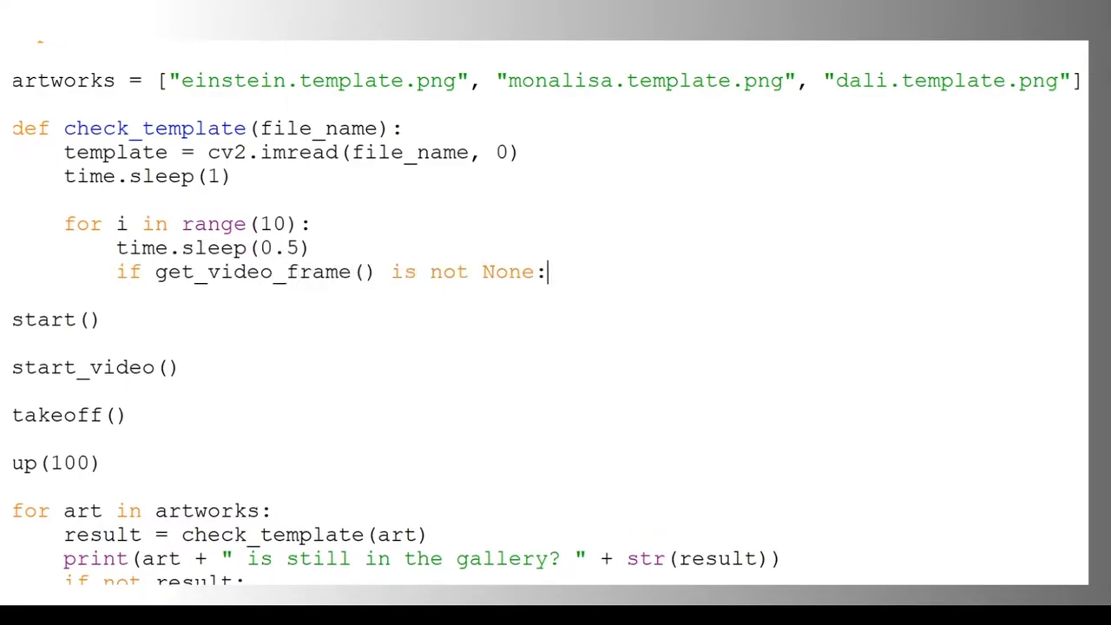
{"action": "type", "text": "frame = get_video_frame()"}
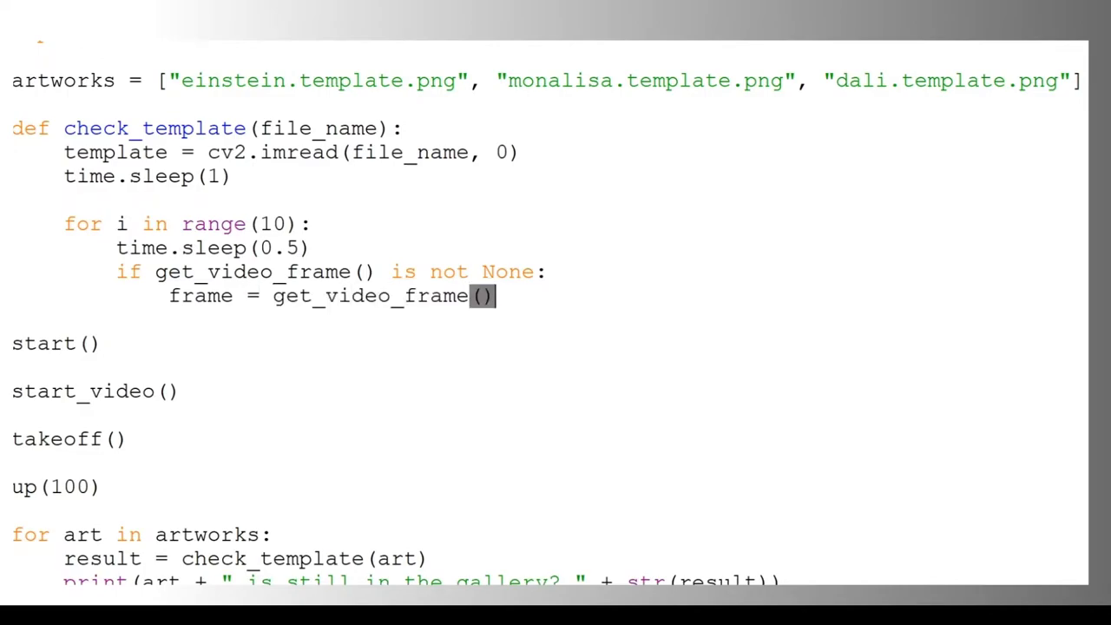
{"action": "type", "text": "gray = cv2.c"}
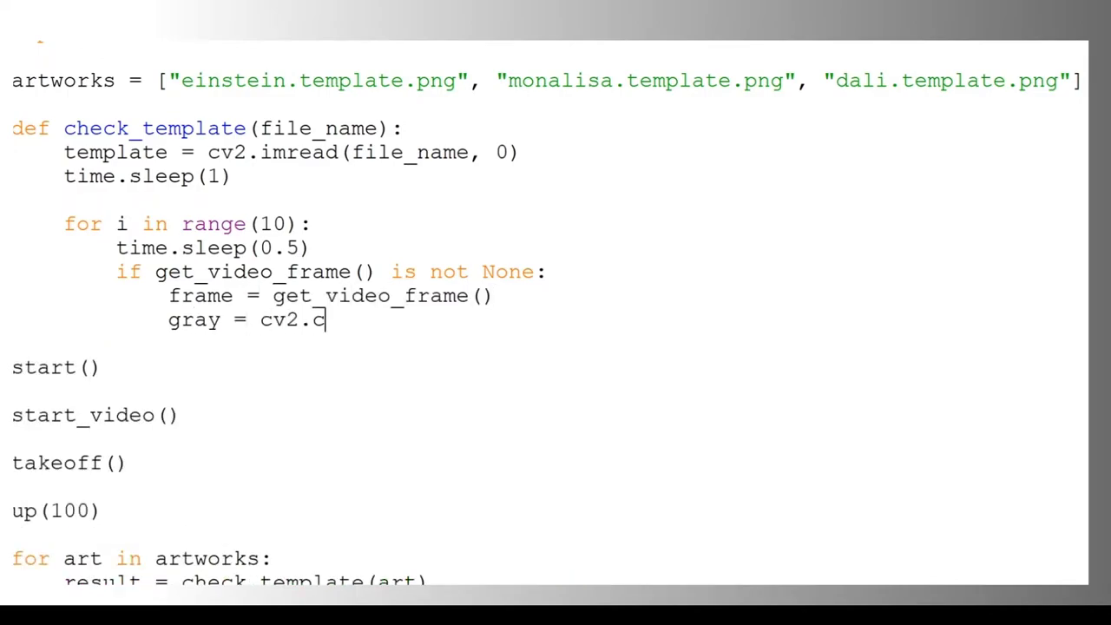
{"action": "type", "text": "vtColor(frame, cv2.BGR2GR"}
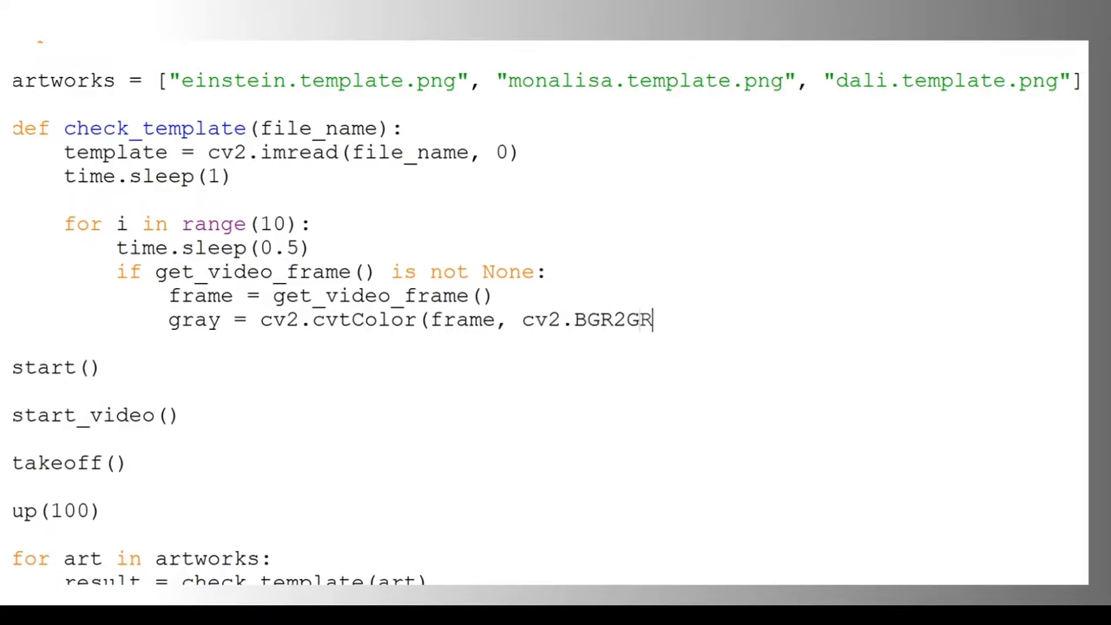
{"action": "type", "text": "AY)"}
{"action": "type", "text": "result = cv2.matchTempl"}
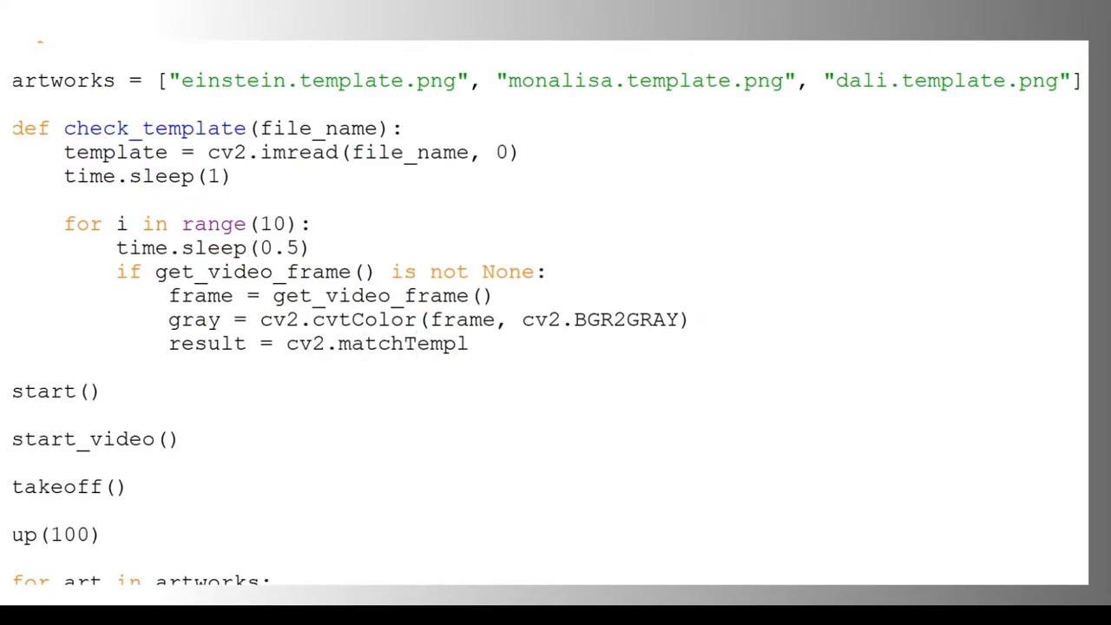
- Compute result = cv2.matchTemplate(gray, template, cv2.TM_CCOEFF_NORMED) with threshold 0.7
{"action": "type", "text": "ate(gray, te"}
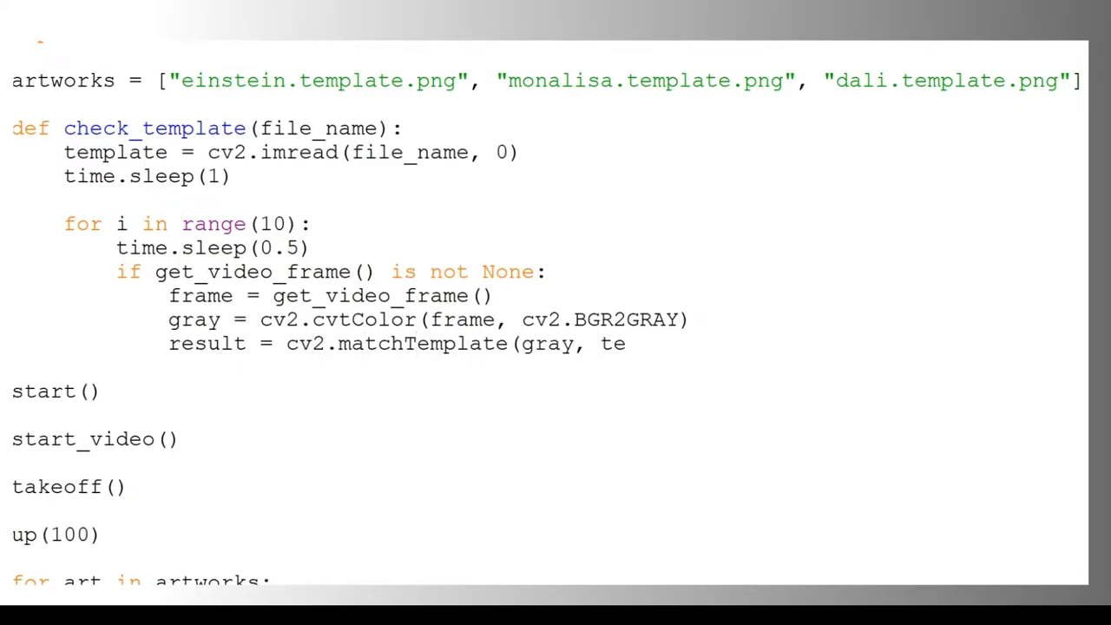
{"action": "type", "text": "mplate, cv2.M"}
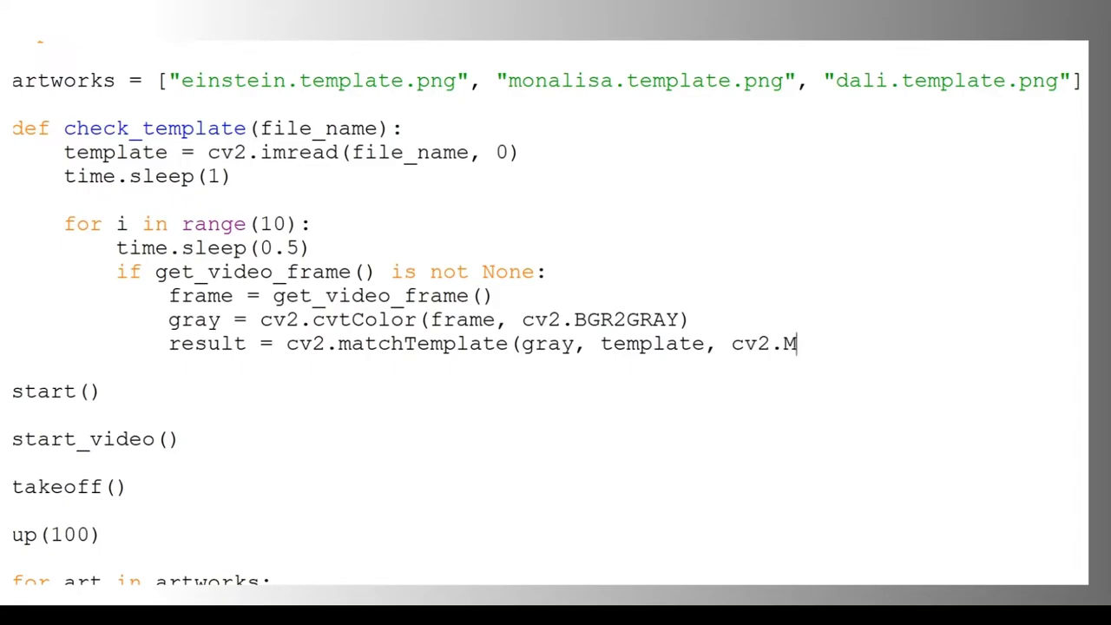
{"action": "type", "text": "TM_CCOEFF_NORMED"}
{"action": "type", "text": "threshold = 0.7"}
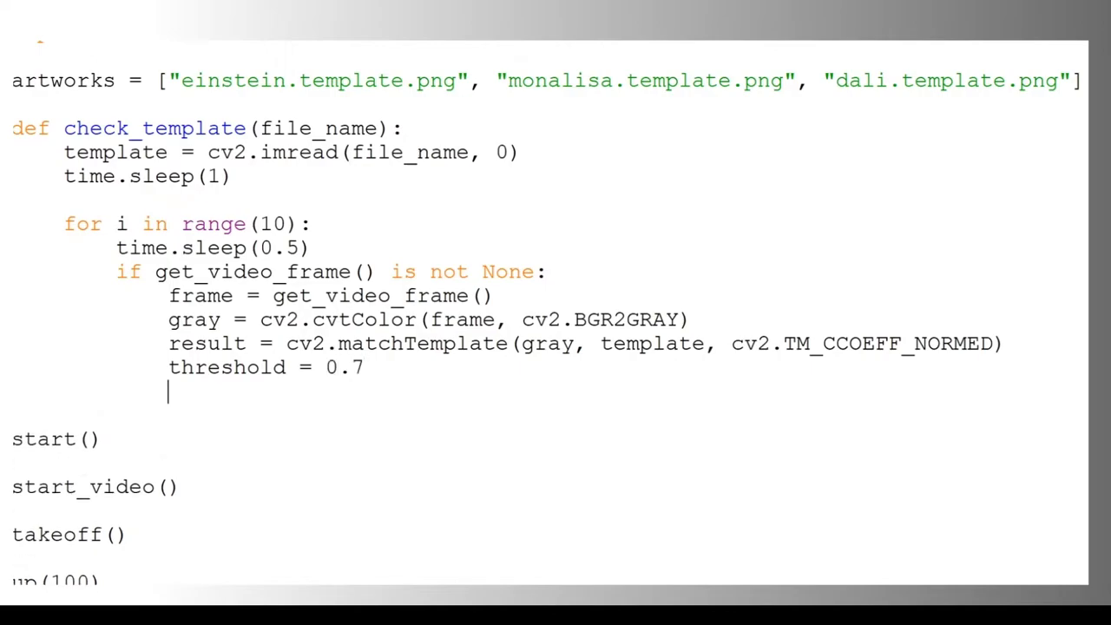
- Loop over result values, return True if value >= threshold, otherwise return False after the loop
{"action": "type", "text": "for list_of_values in result:"}
{"action": "type", "text": "if"}
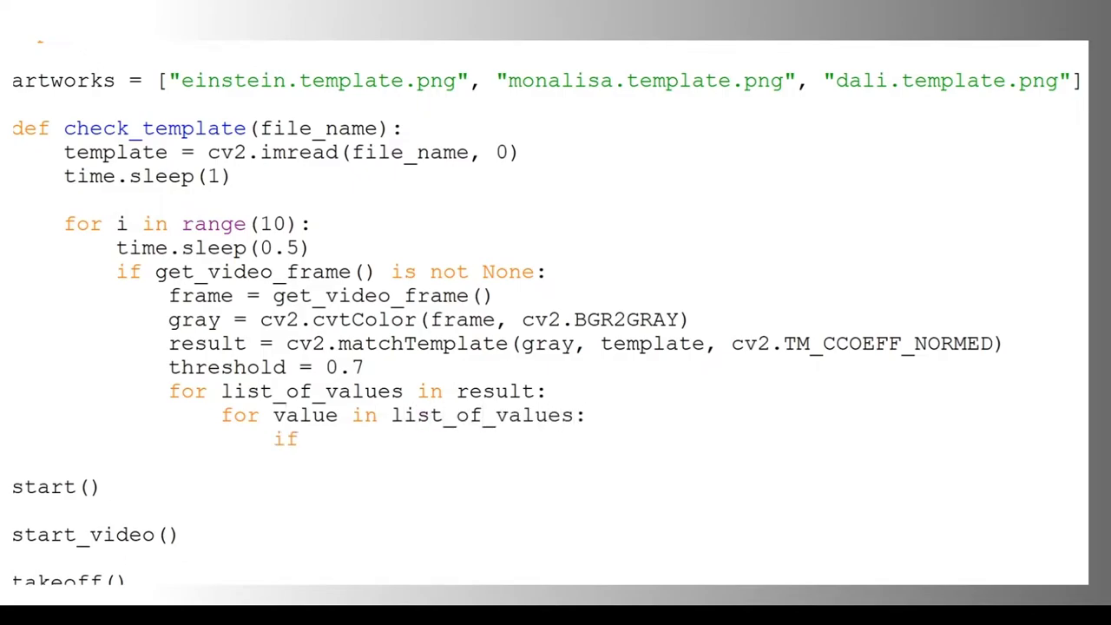
{"action": "type", "text": "value >= threshold:"}
{"action": "type", "text": "retu"}
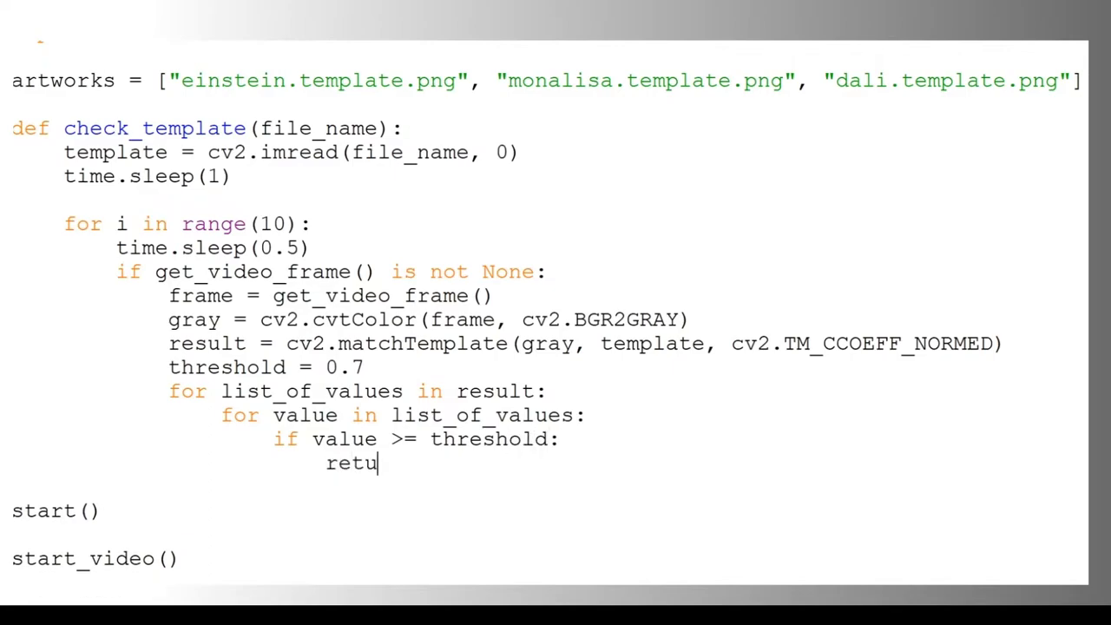
{"action": "type", "text": "rn True"}
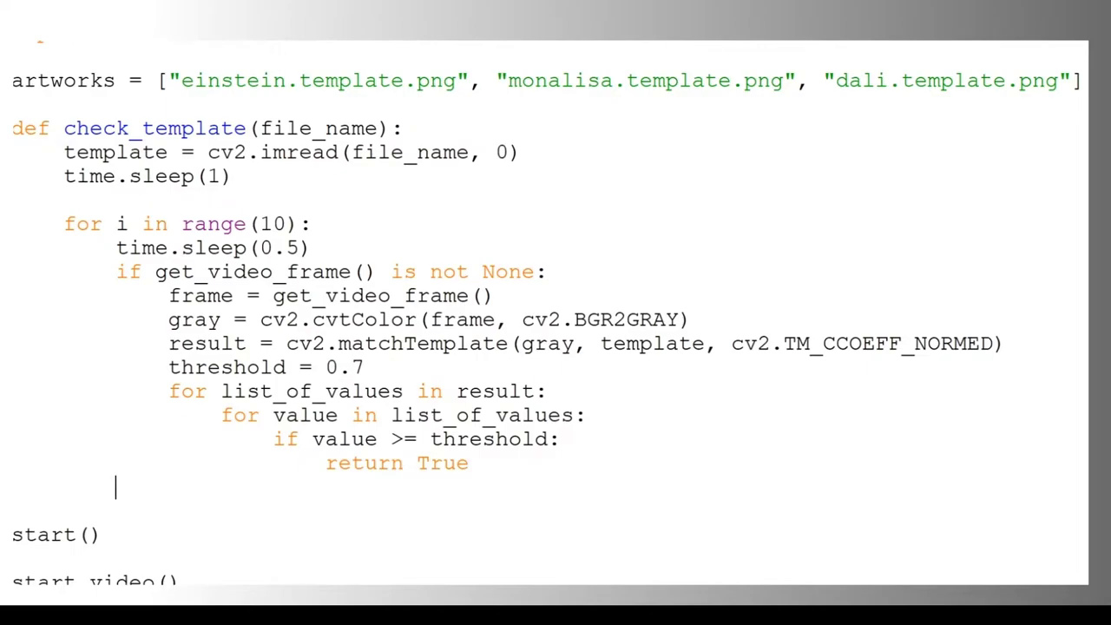
{"action": "type", "text": "re"}
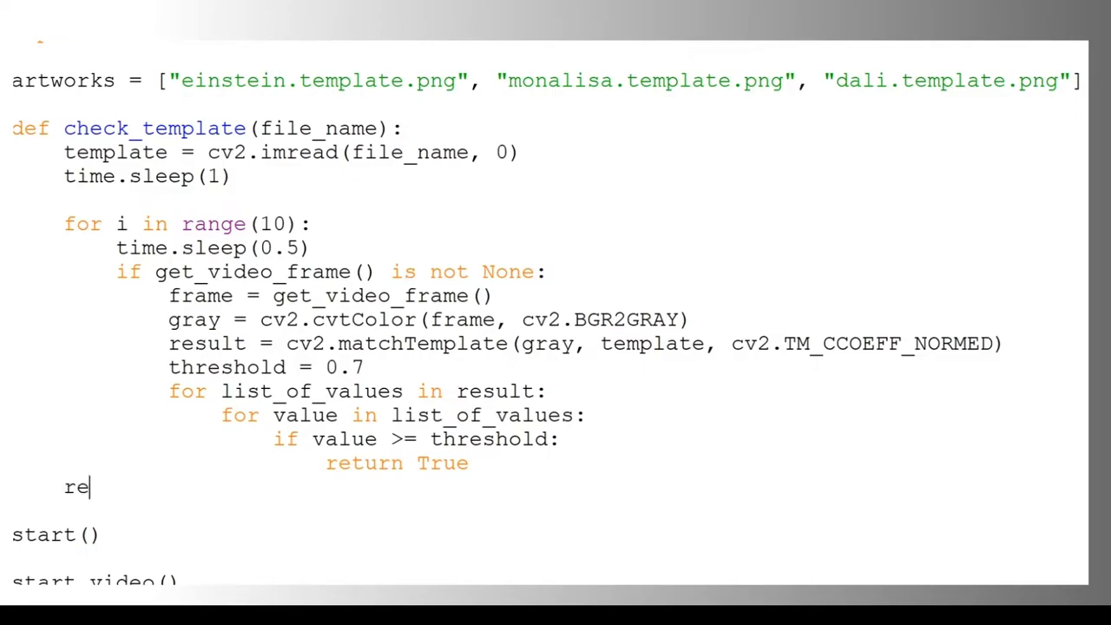
{"action": "type", "text": "turn Fa"}
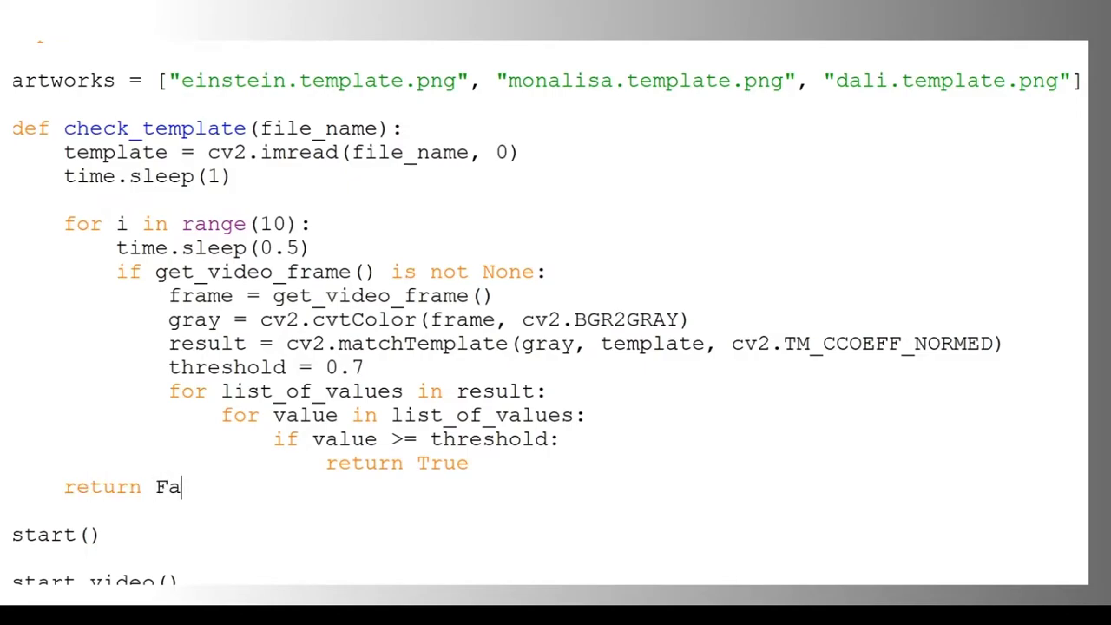
{"action": "type", "text": "lse"}
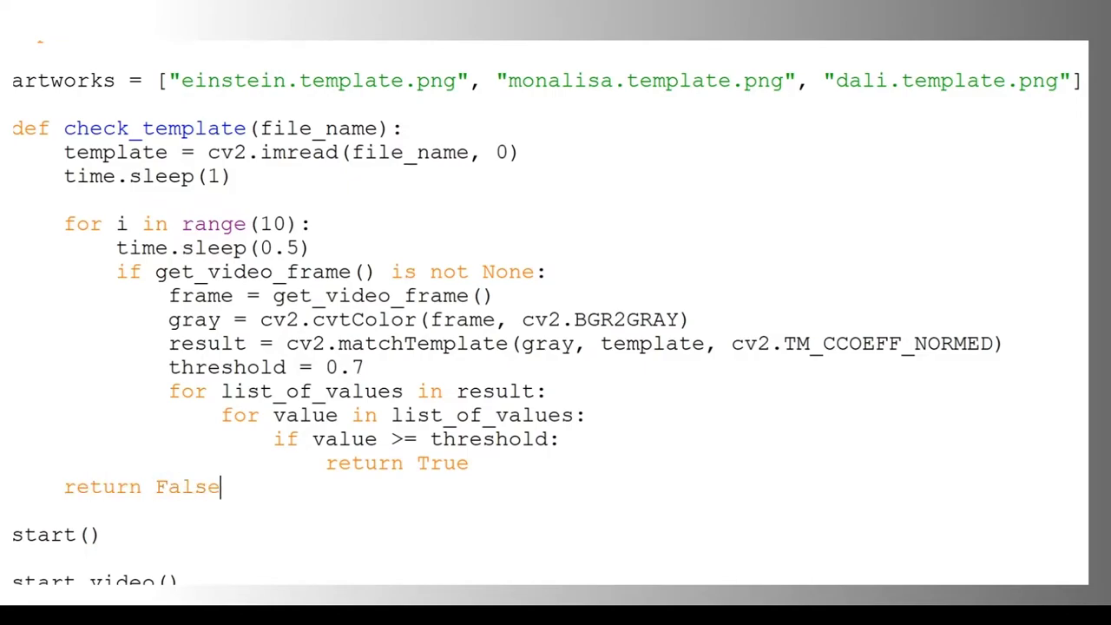